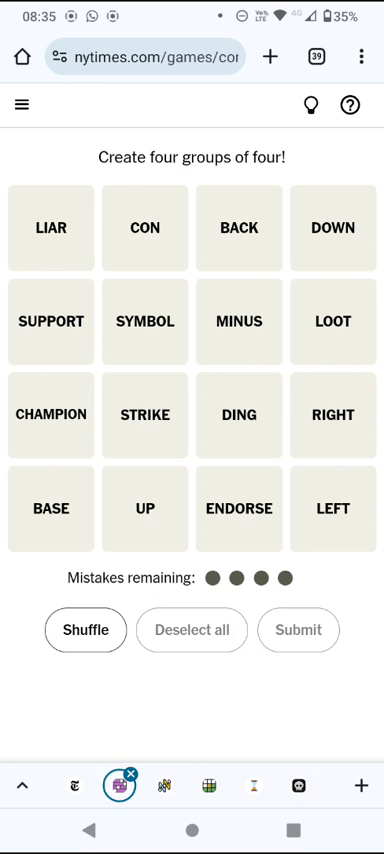
Step: Submit SUPPORT, CHAMPION, BACK and ENDORSE as the Advocate For group
{"action": "left_click", "coordinate": [51, 414]}
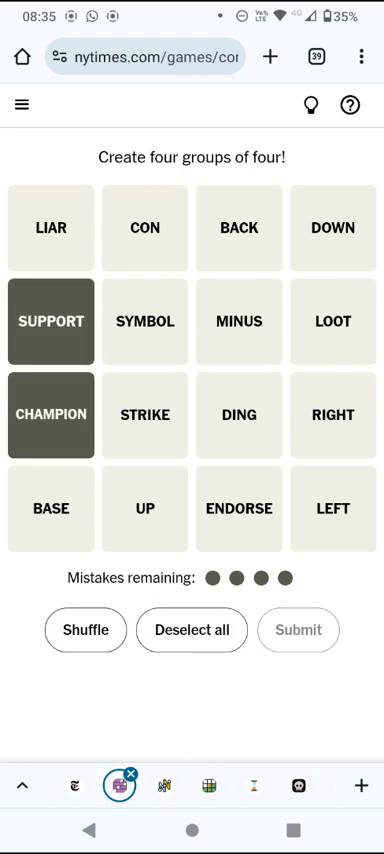
{"action": "left_click", "coordinate": [238, 509]}
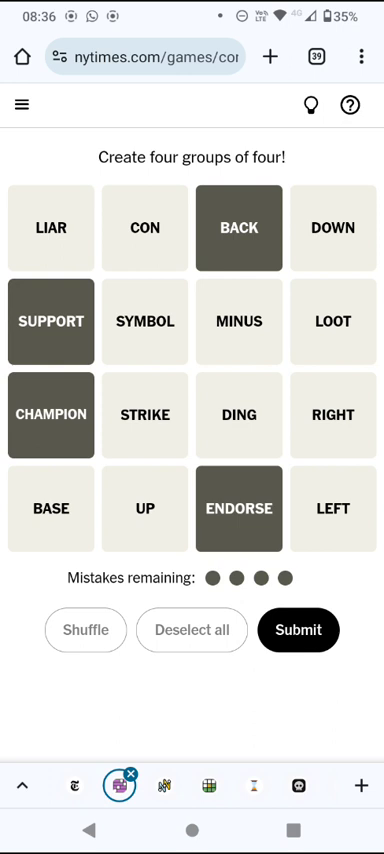
{"action": "left_click", "coordinate": [297, 630]}
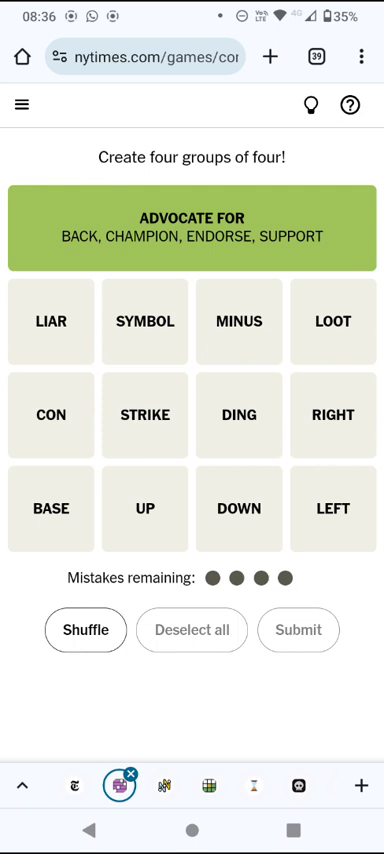
Step: Select STRIKE, try DING, then switch the pick to STRIKE and BASE
{"action": "left_click", "coordinate": [145, 414]}
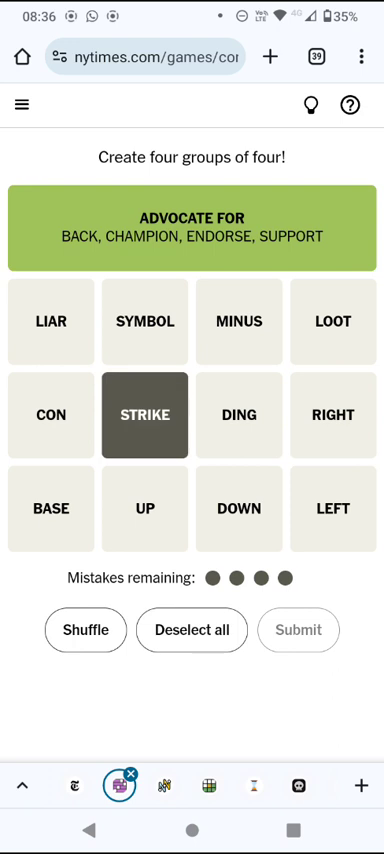
{"action": "left_click", "coordinate": [238, 414]}
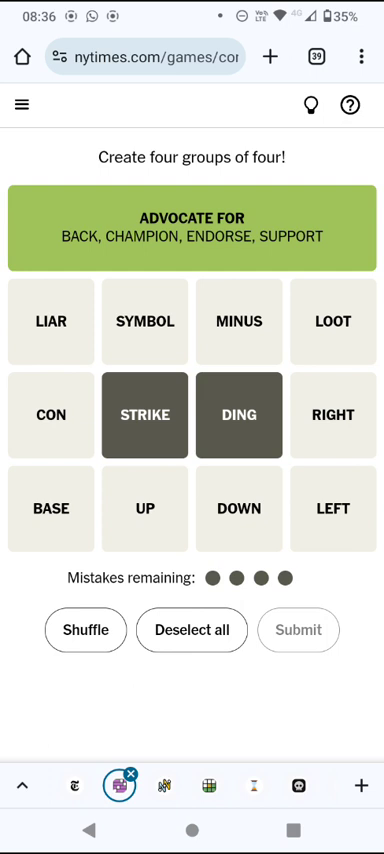
{"action": "left_click", "coordinate": [191, 630]}
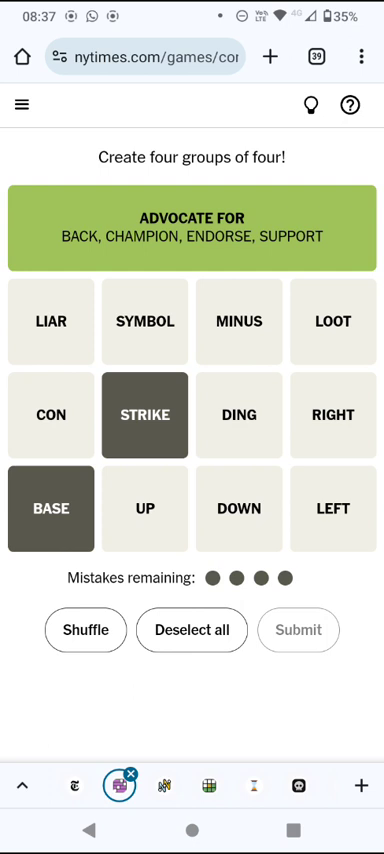
Step: Clear the partial guess and submit UP, DOWN, LEFT and RIGHT
{"action": "left_click", "coordinate": [191, 630]}
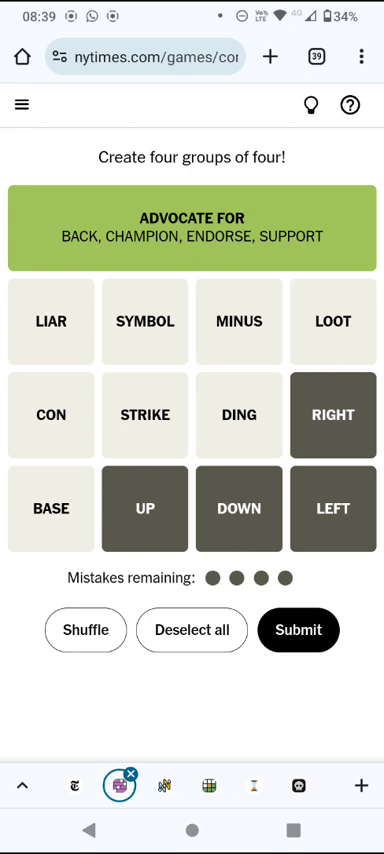
{"action": "left_click", "coordinate": [297, 630]}
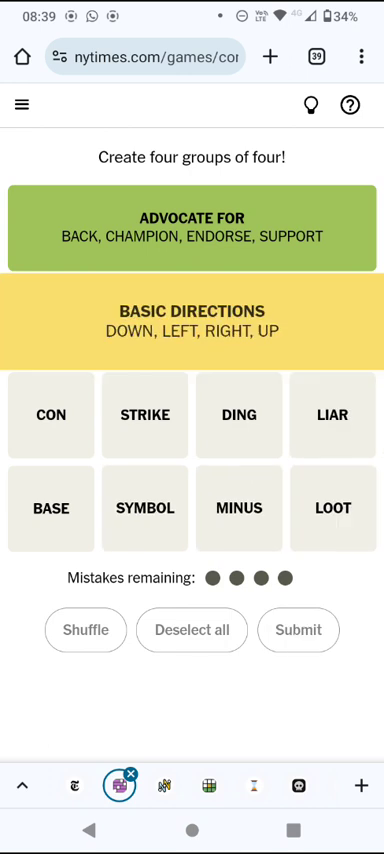
Step: Select CON, DING, LIAR and MINUS for the next guess
{"action": "left_click", "coordinate": [85, 630]}
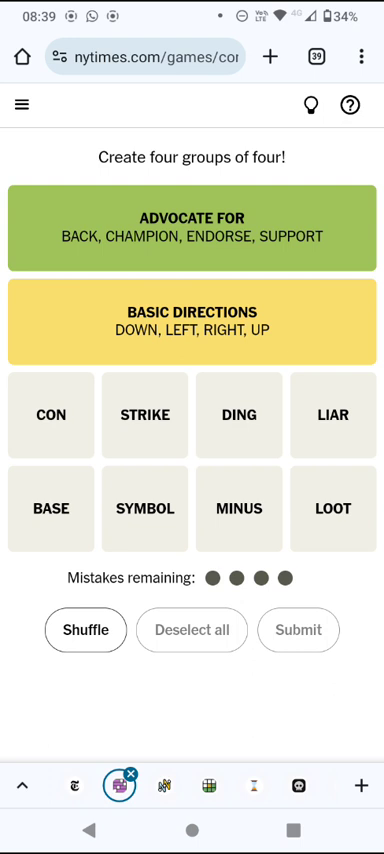
{"action": "left_click", "coordinate": [238, 508]}
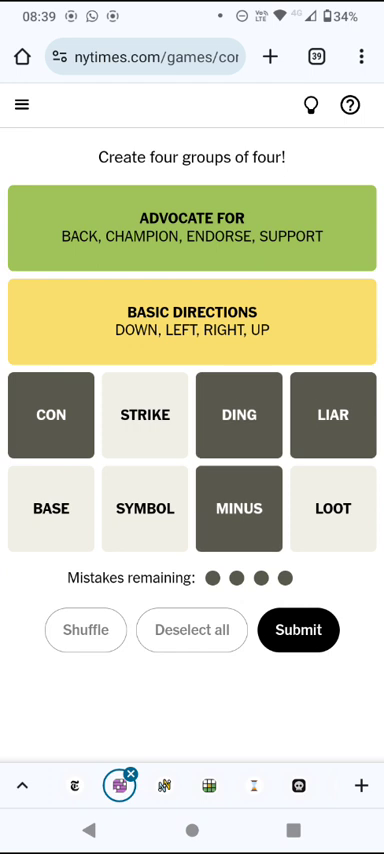
Step: Submit CON, DING, LIAR, MINUS, then CON, LIAR, SYMBOL, MINUS; both rejected
{"action": "left_click", "coordinate": [298, 630]}
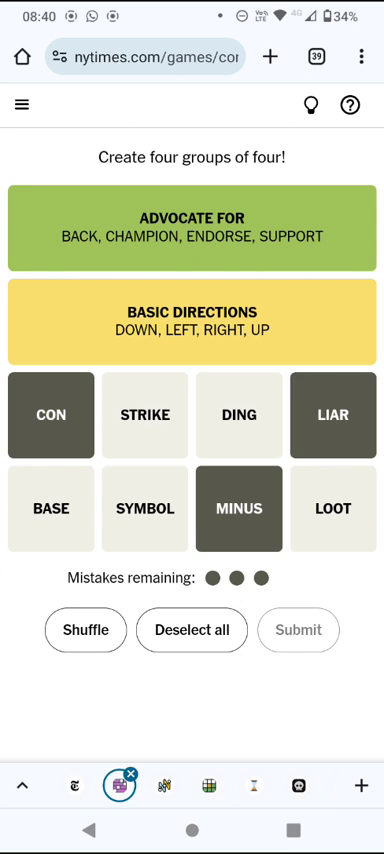
{"action": "left_click", "coordinate": [151, 509]}
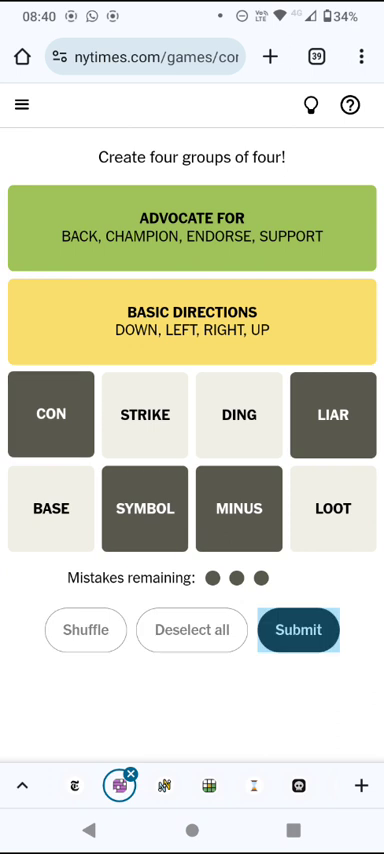
{"action": "left_click", "coordinate": [297, 630]}
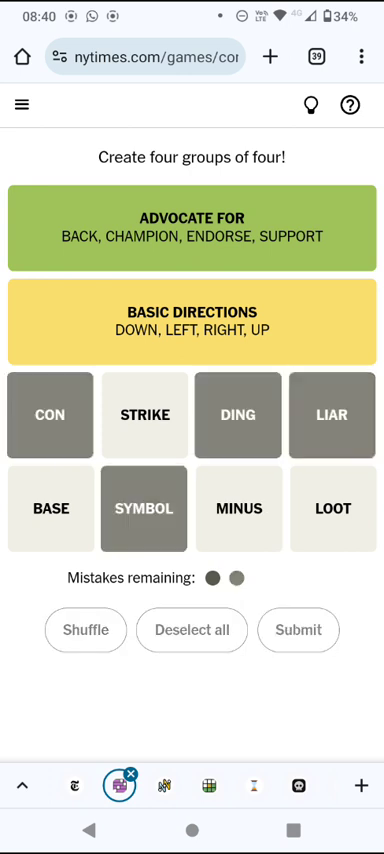
Step: Submit CON, DING, LIAR, SYMBOL, then DING, LIAR, SYMBOL, MINUS to end
{"action": "left_click", "coordinate": [298, 630]}
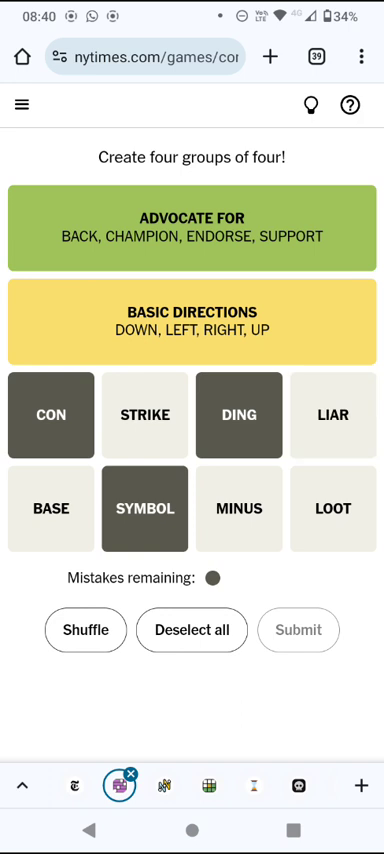
{"action": "left_click", "coordinate": [238, 509]}
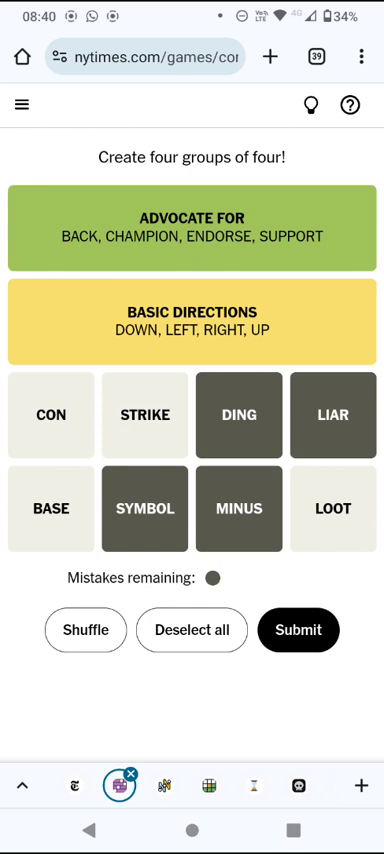
{"action": "left_click", "coordinate": [297, 630]}
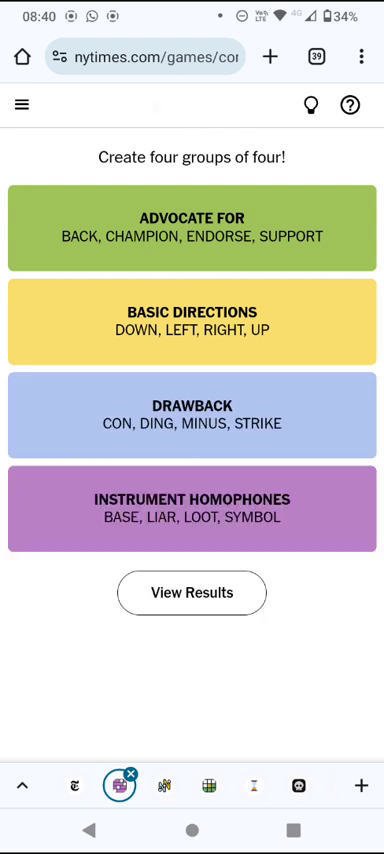
Step: Show the Next Time! results for puzzle #411 with its guess grid
{"action": "left_click", "coordinate": [191, 592]}
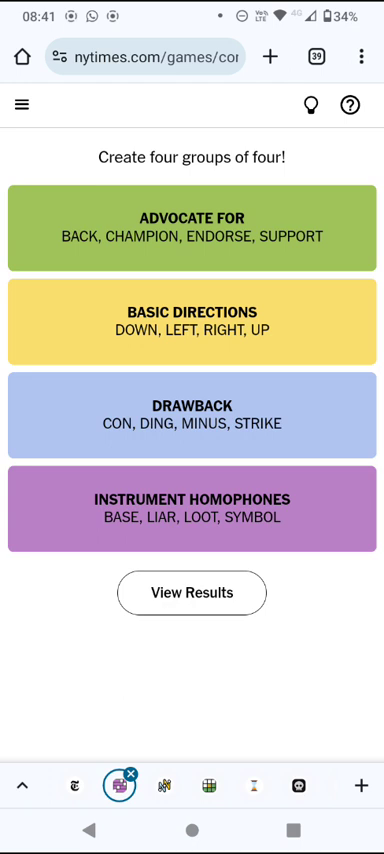
{"action": "left_click", "coordinate": [191, 593]}
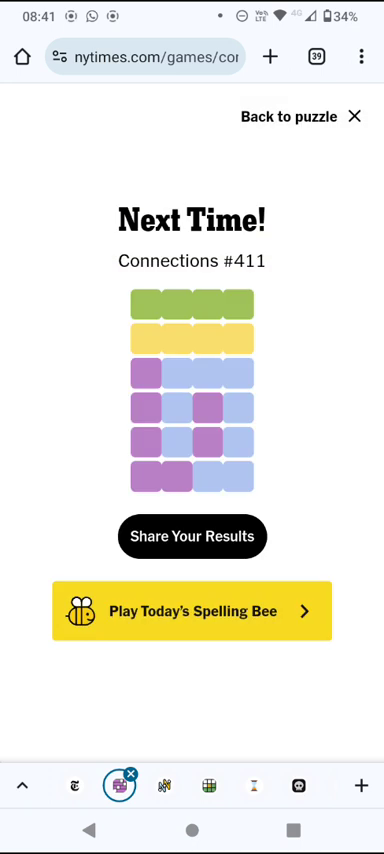